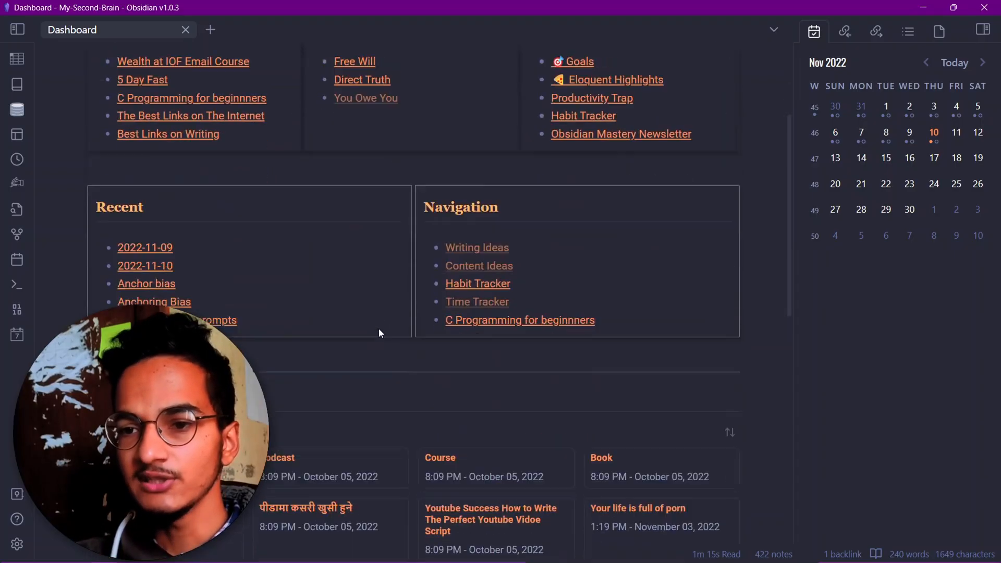
- Find the installed Status Bar Pomodoro Timer in the community plugin browser by searching 'status bar pomodo'
scroll("down", 3)
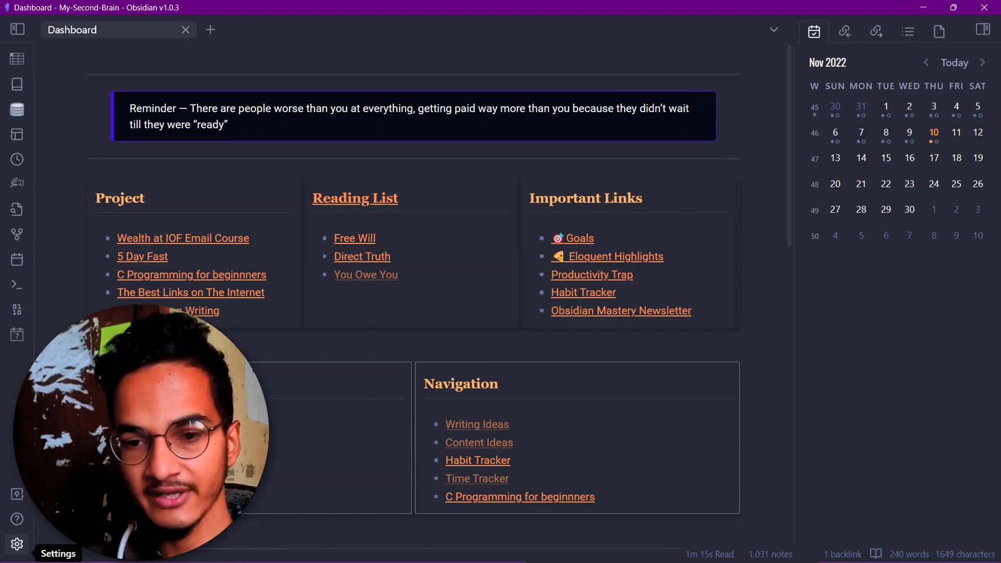
left_click(17, 544)
type("status bar pomodo")
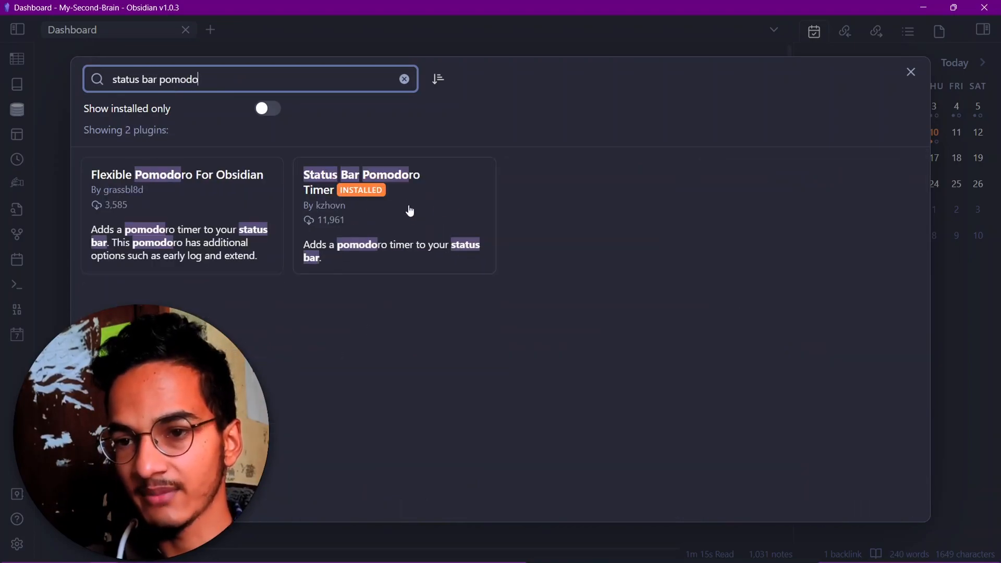
left_click(393, 186)
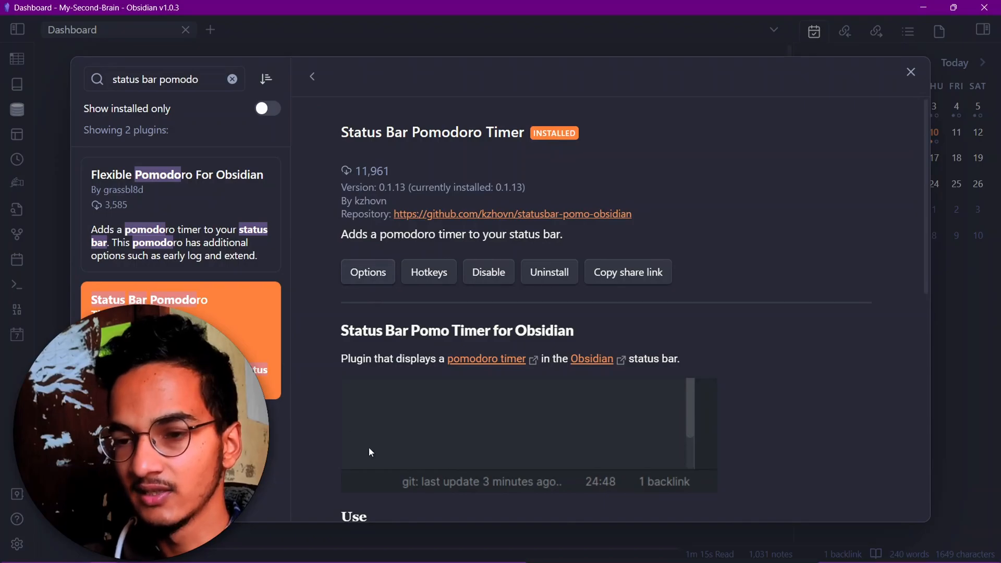
mouse_move(411, 259)
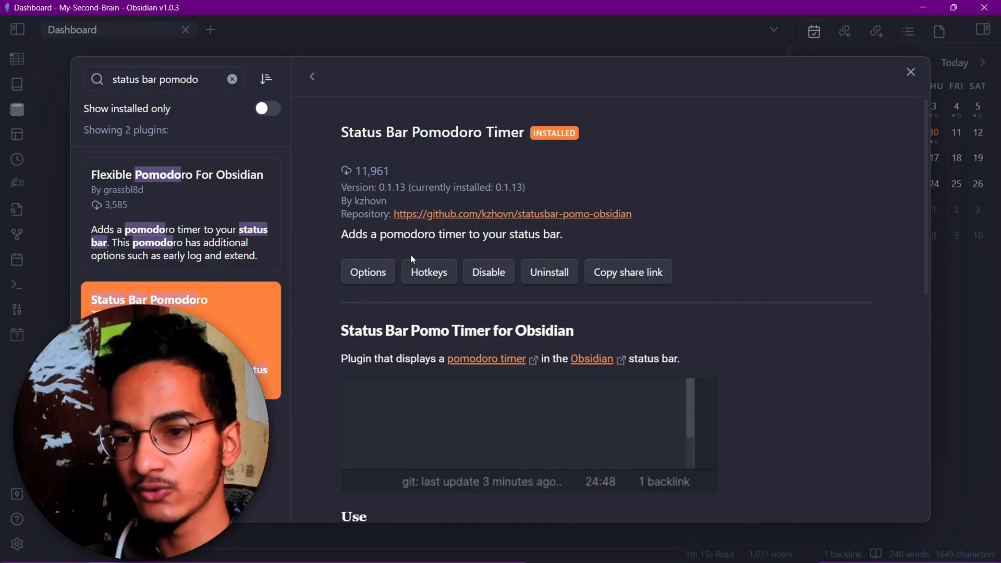
- In the plugin's options, toggle the Sidebar icon off and back on, leaving it enabled
left_click(368, 272)
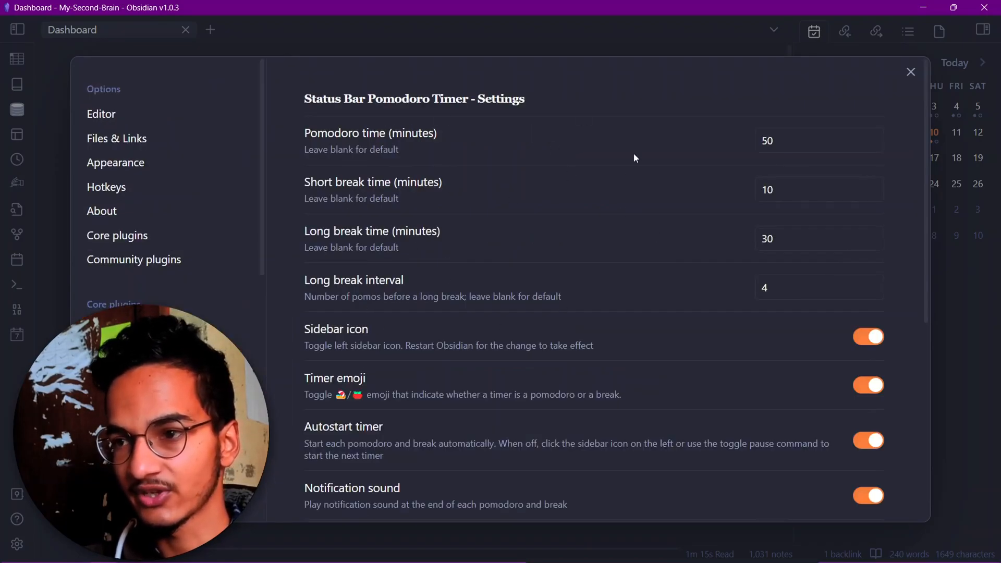
mouse_move(627, 155)
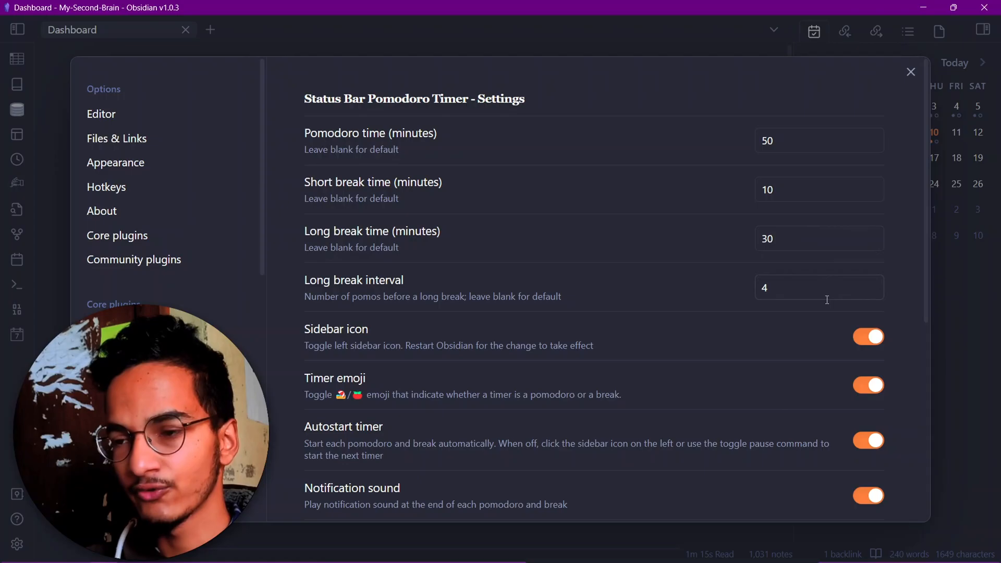
scroll("down", 3)
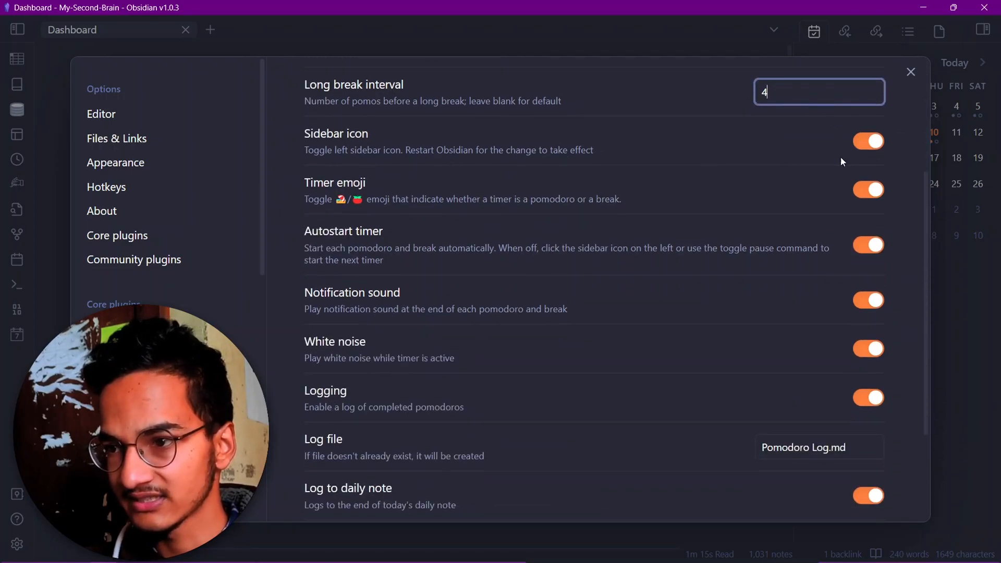
left_click(867, 141)
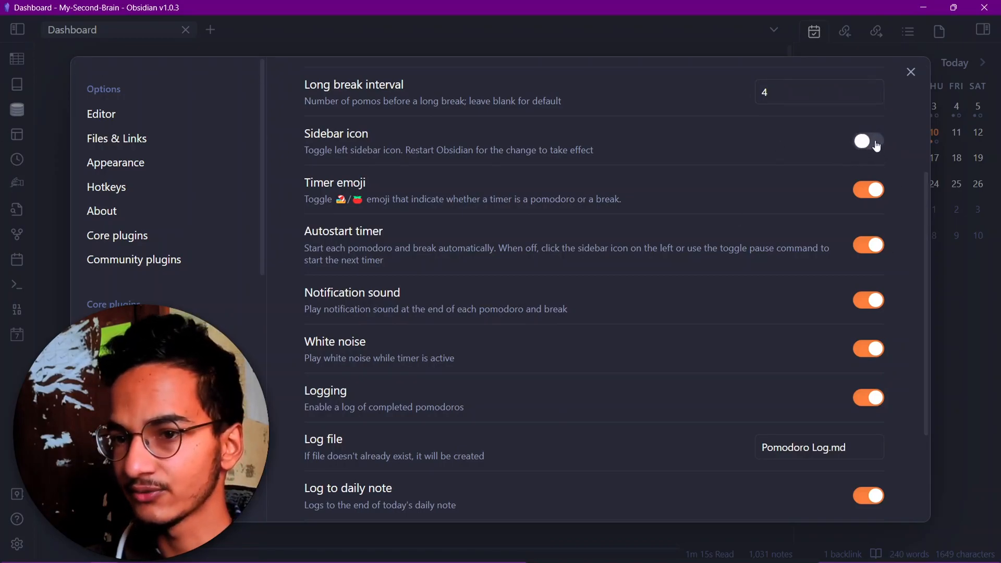
left_click(868, 141)
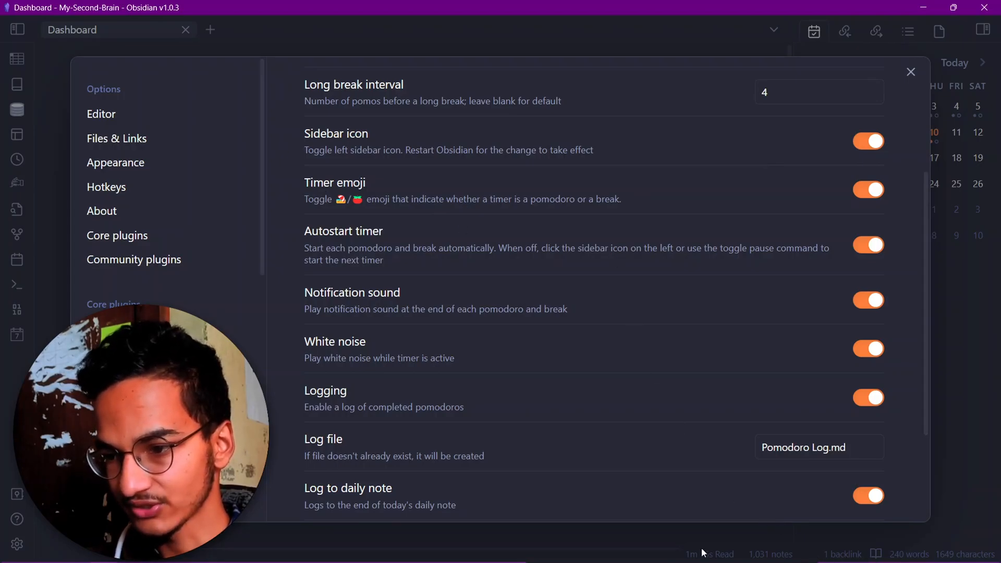
scroll("down", 3)
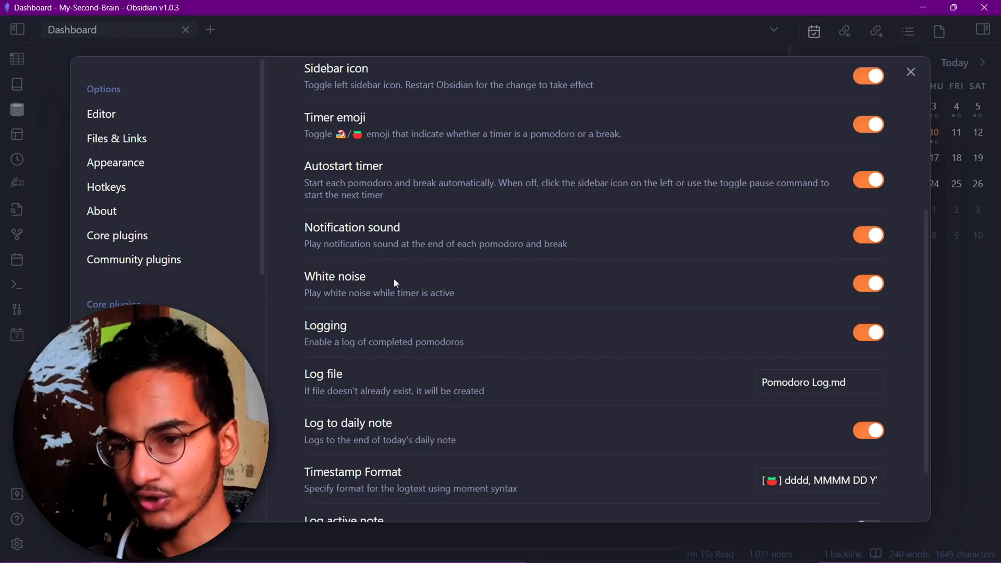
- Toggle Log to daily note off and back on, then close Settings to return to the Dashboard
scroll("down", 3)
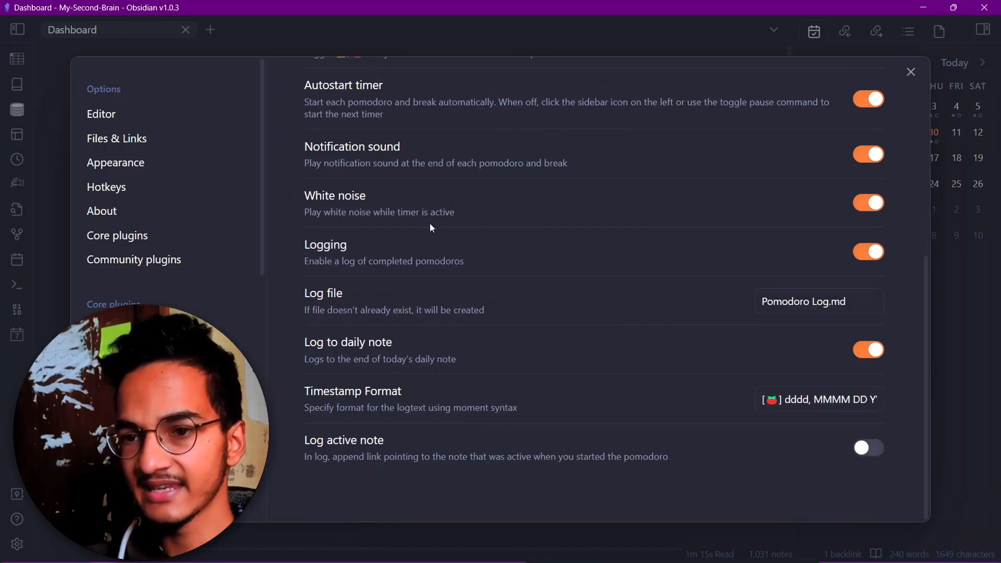
mouse_move(840, 231)
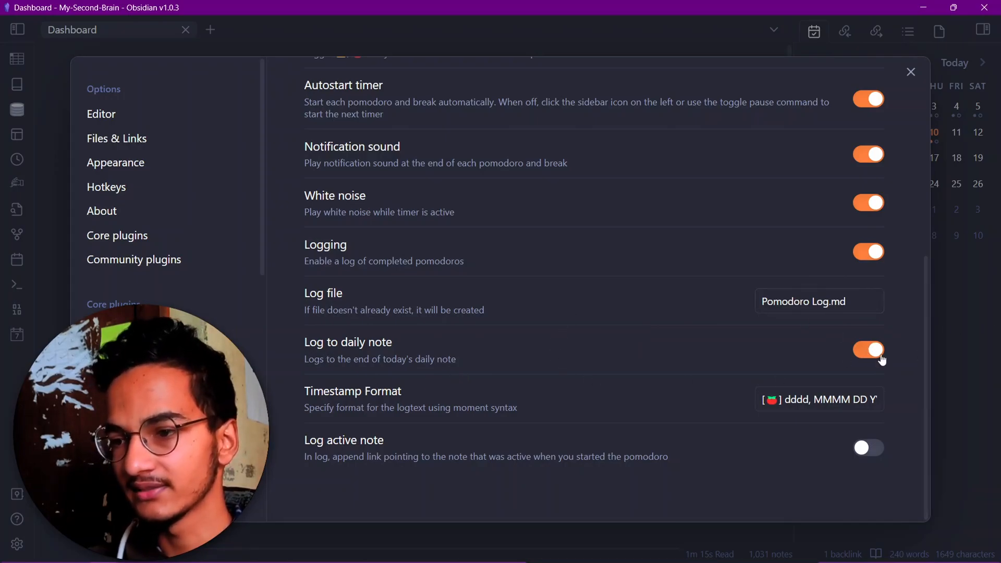
left_click(867, 351)
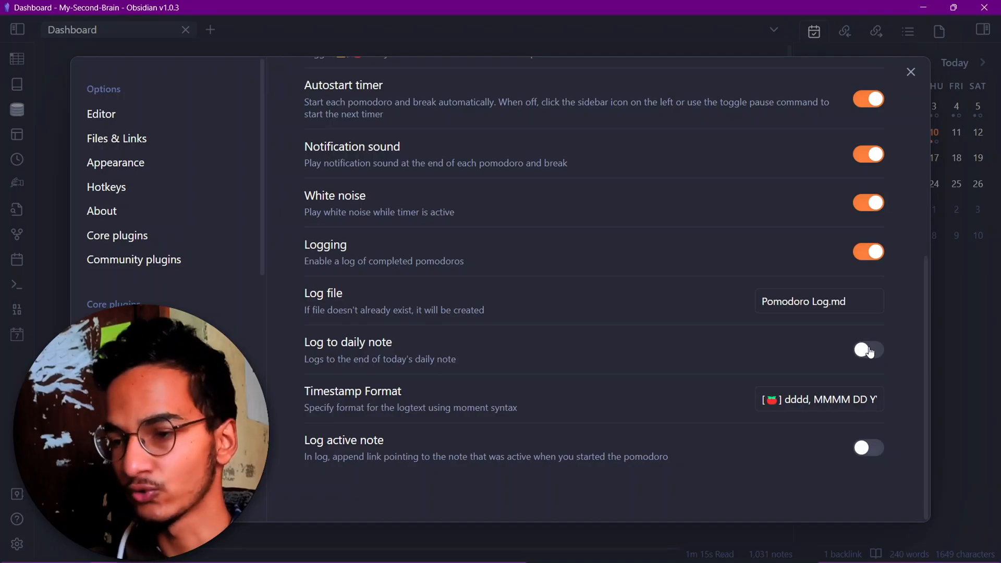
left_click(867, 351)
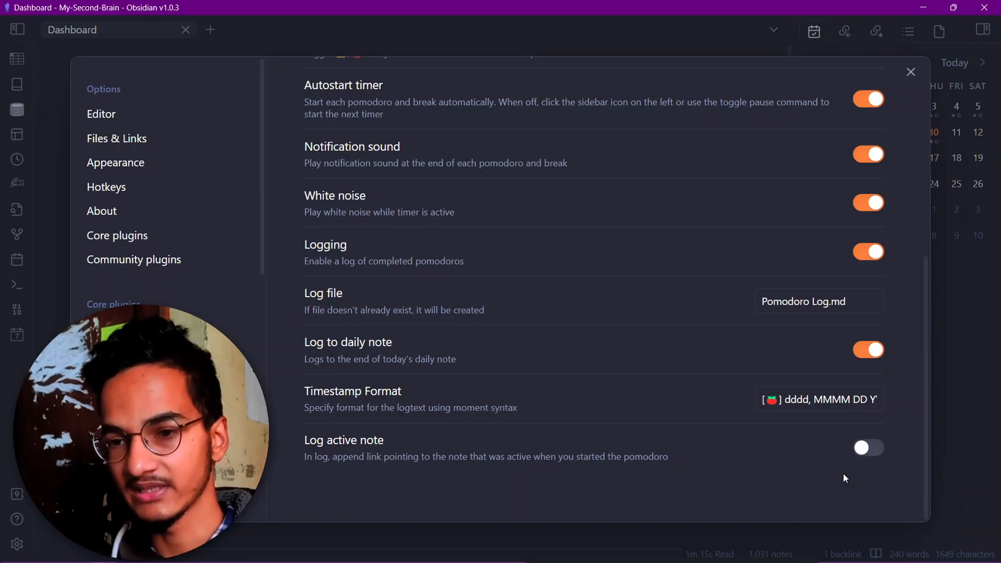
mouse_move(749, 78)
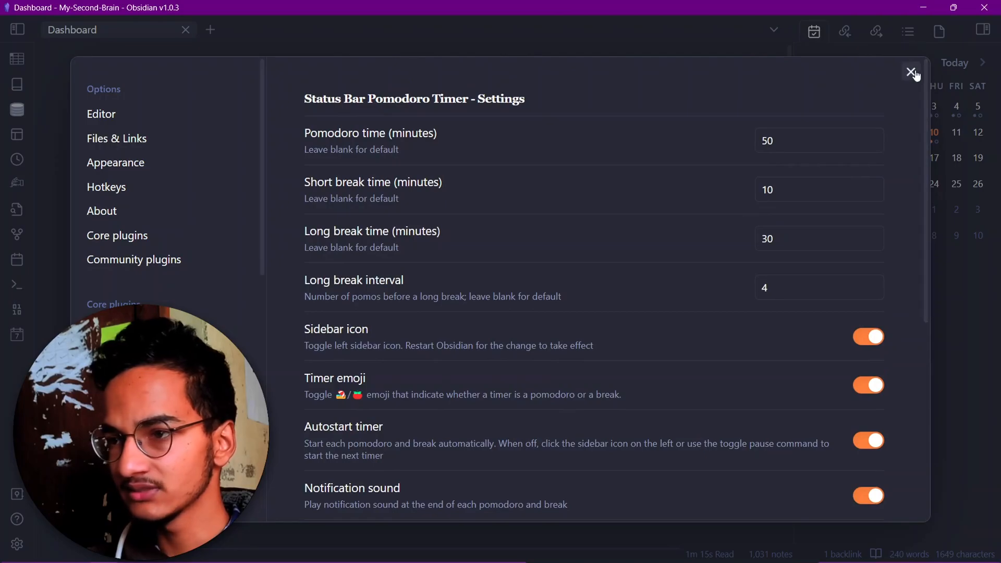
left_click(912, 72)
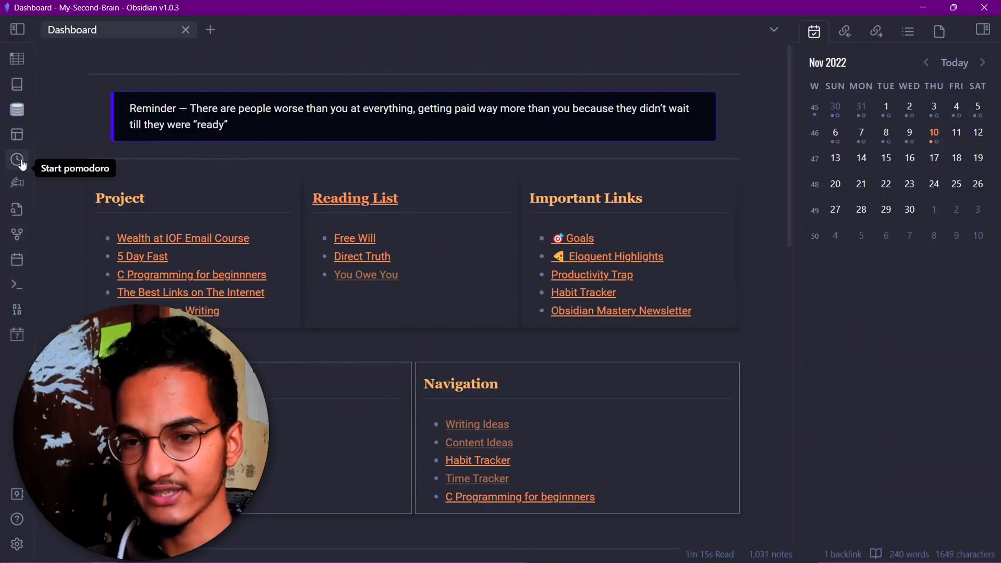
- Start a pomodoro from the ribbon, then quit the timer via the command palette and close the Dashboard
left_click(17, 160)
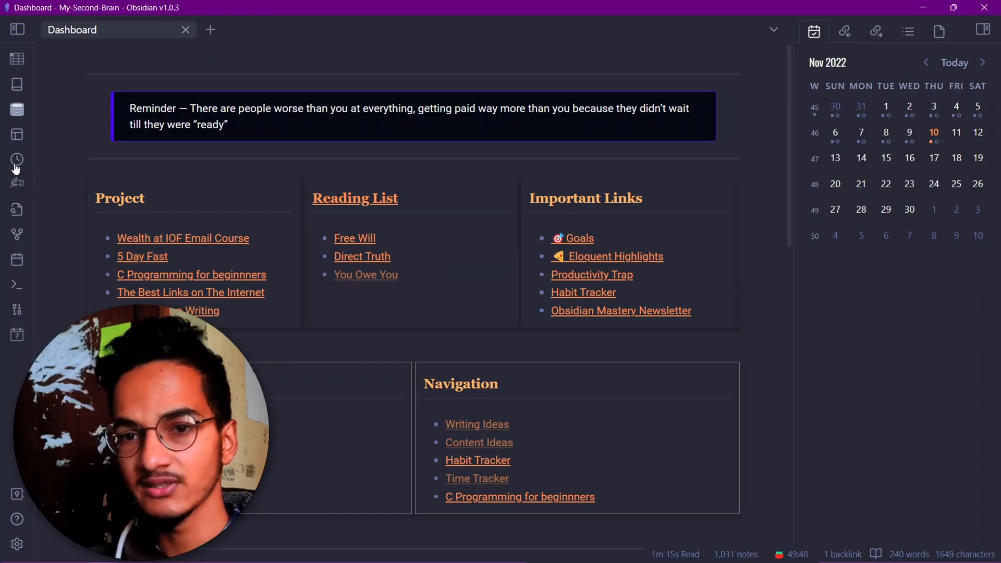
left_click(16, 159)
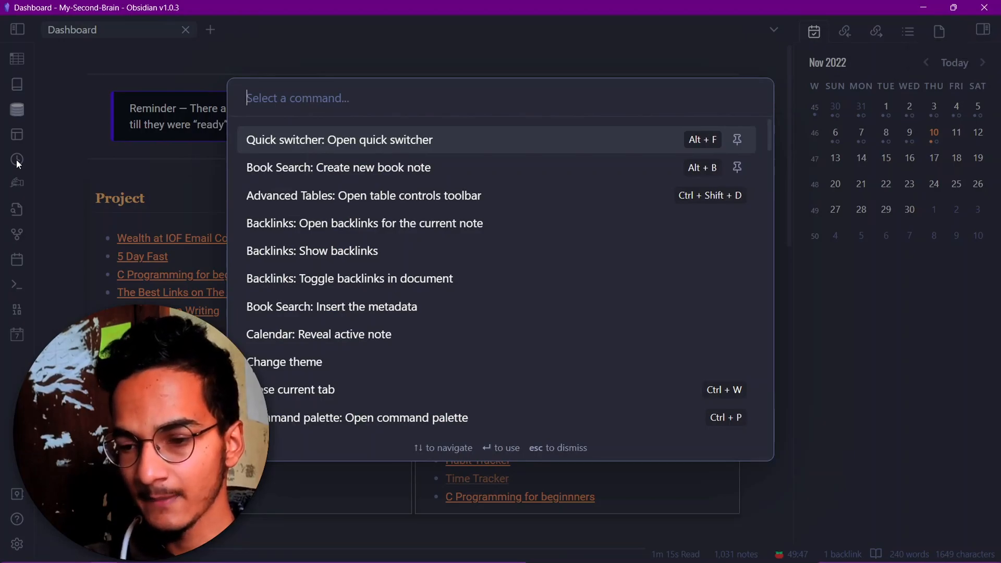
type("pomodo")
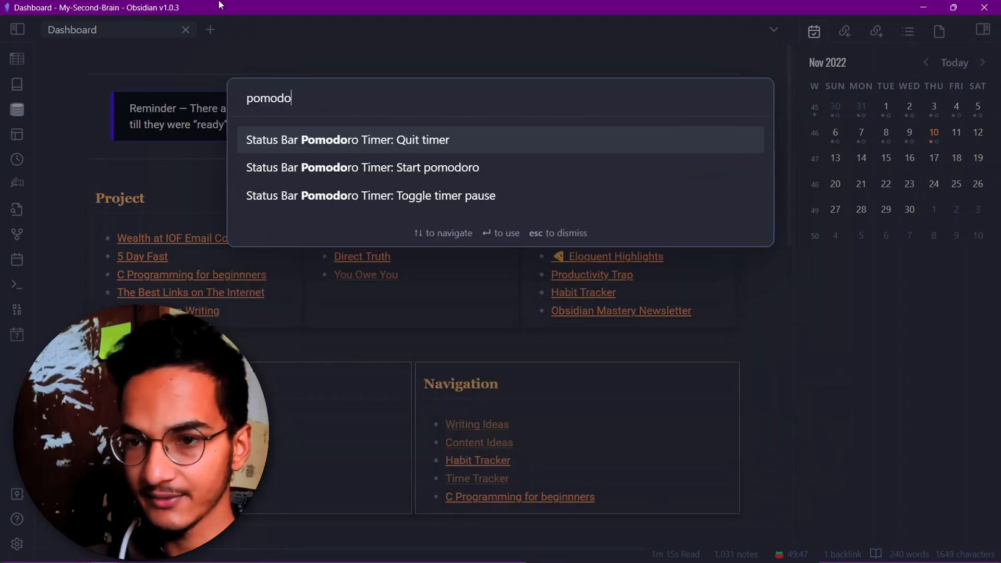
key("Escape")
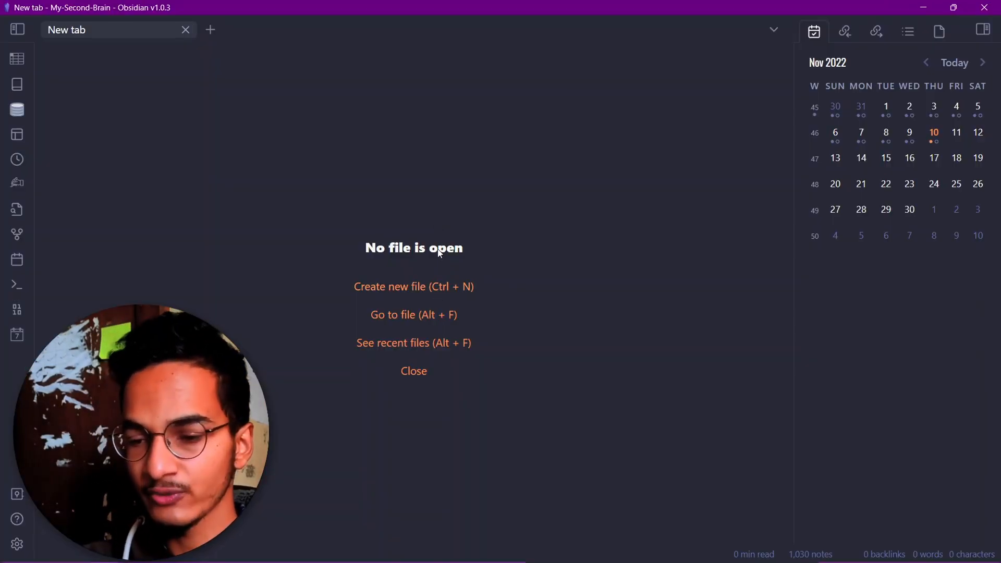
type("pomo")
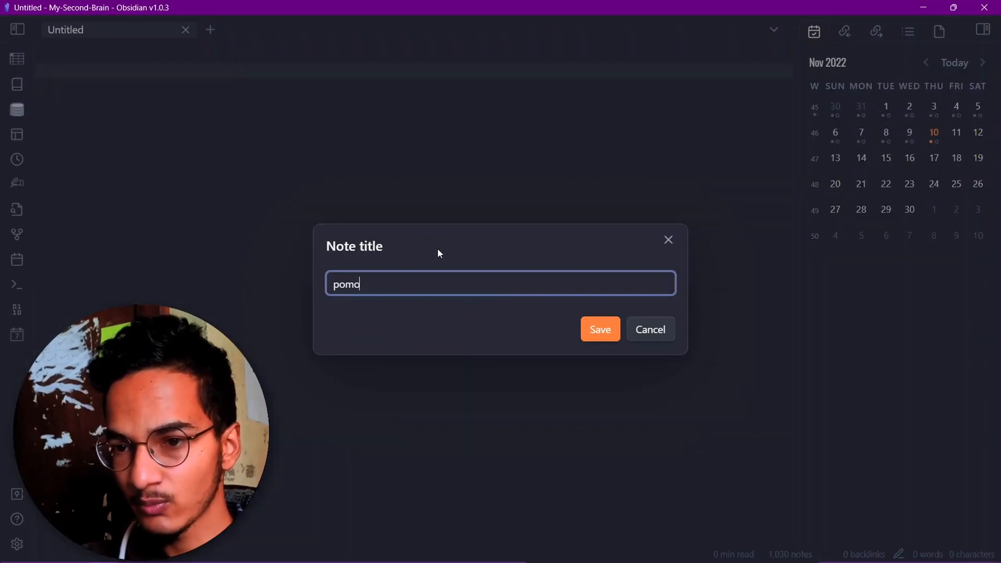
left_click(599, 328)
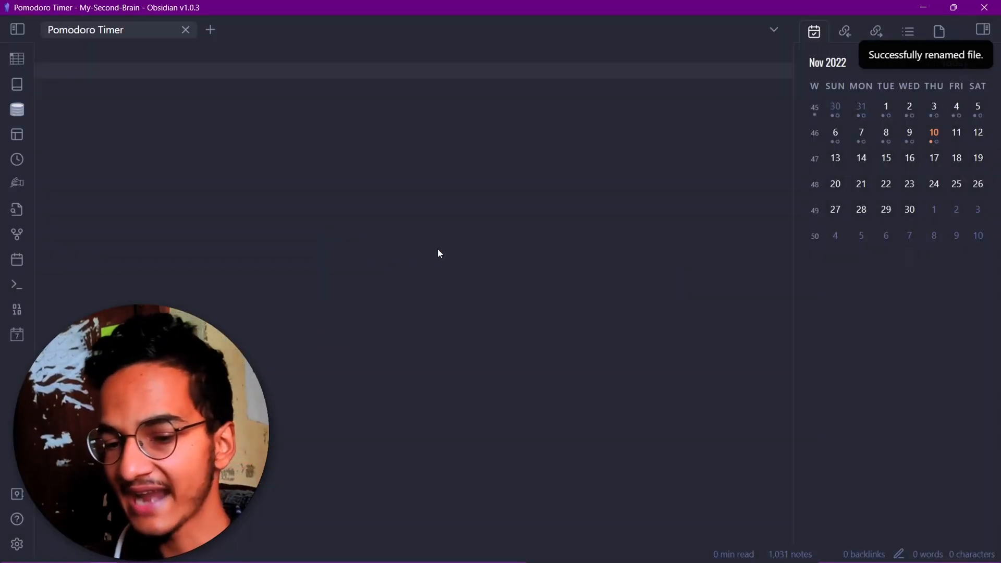
type("<iframe width=\"100%\" height=\"760\" src=\"https://pomofocus.io/app\" frameborder=\"0\"></iframe>")
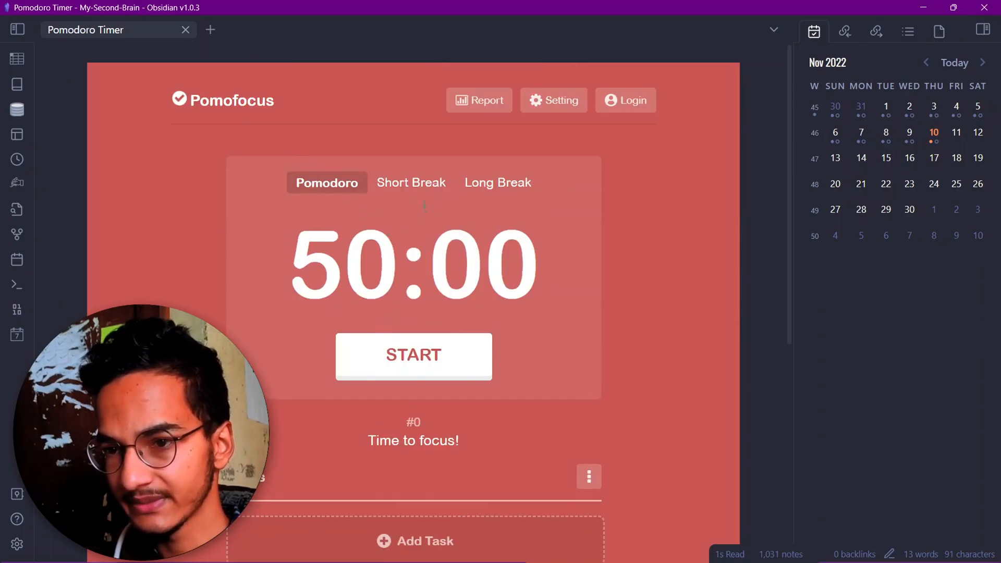
- Switch the embedded Pomofocus timer to a 10:00 Short Break and confirm its settings
left_click(410, 182)
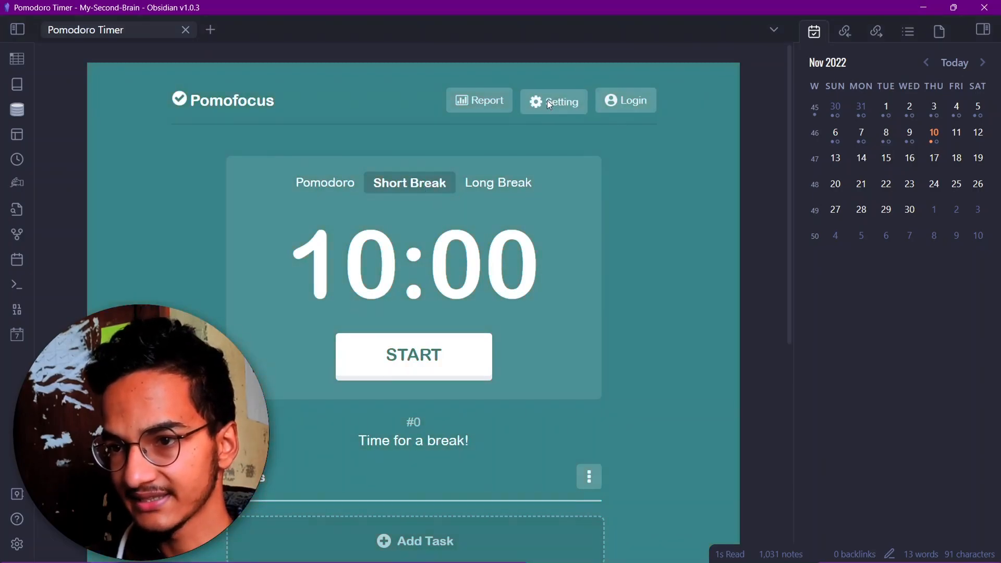
left_click(552, 100)
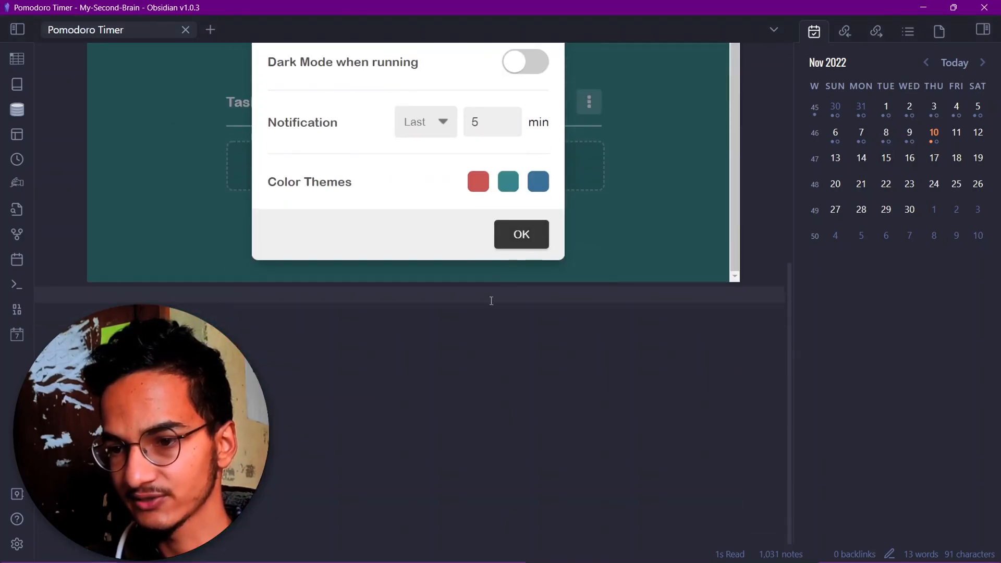
left_click(520, 234)
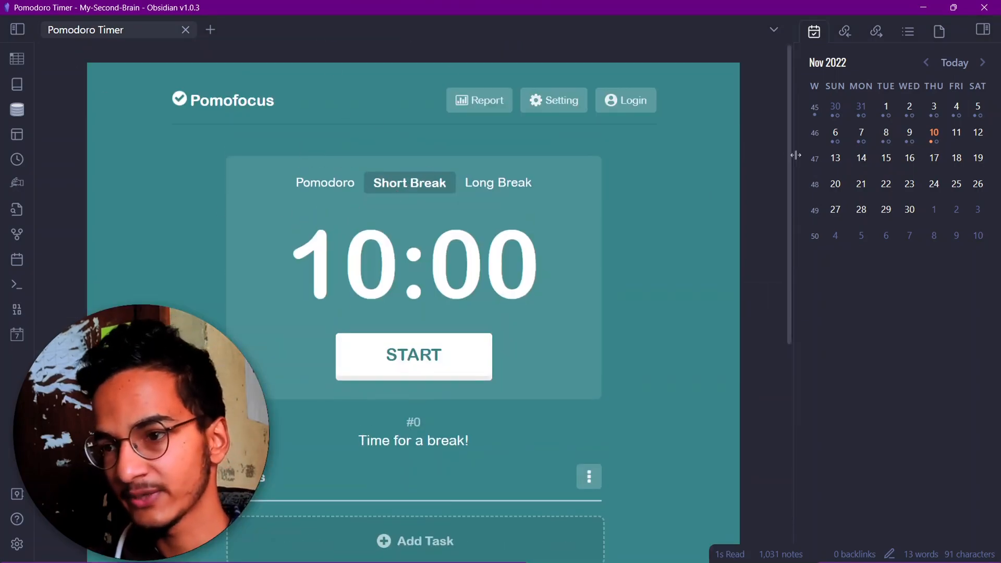
scroll("down", 3)
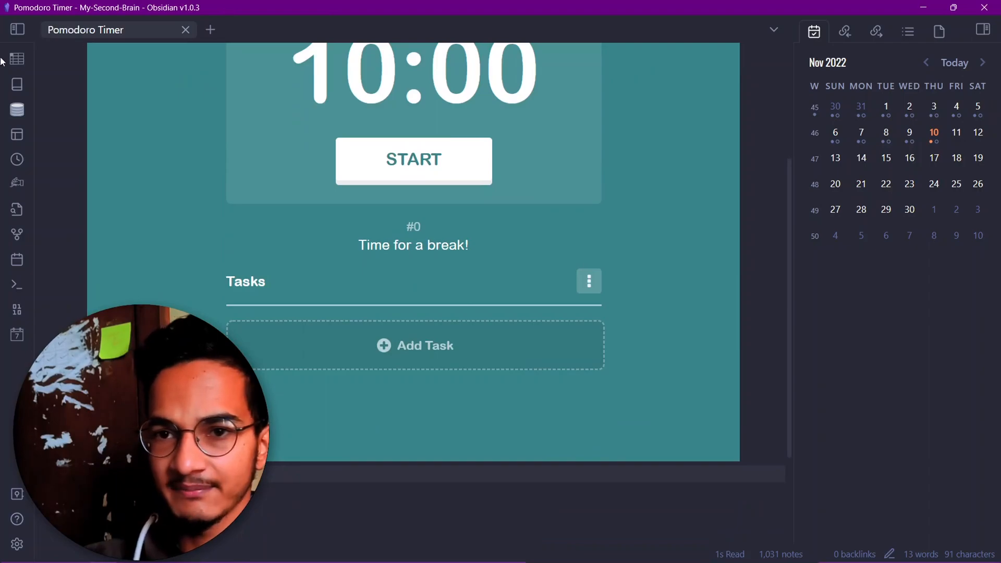
mouse_move(855, 345)
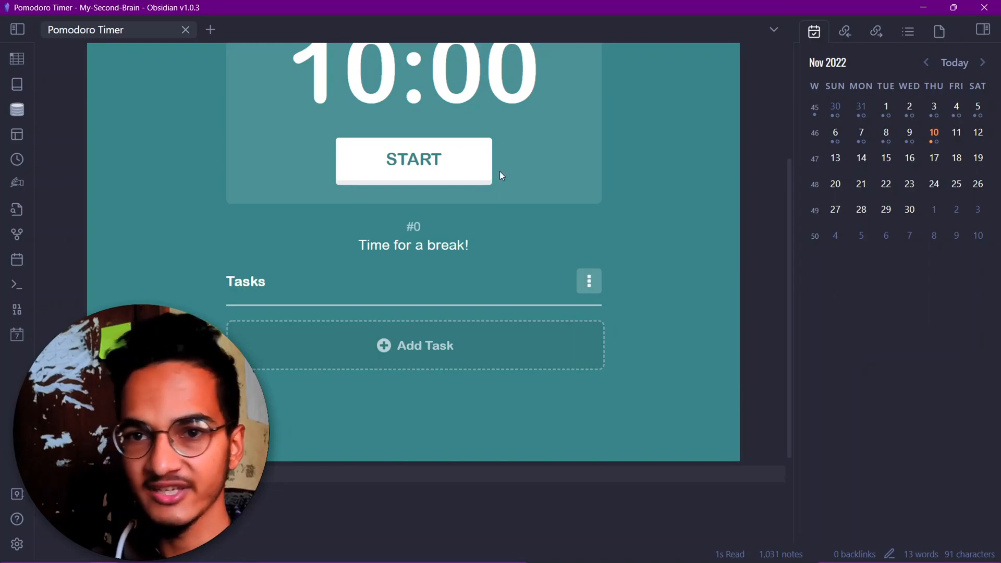
mouse_move(59, 75)
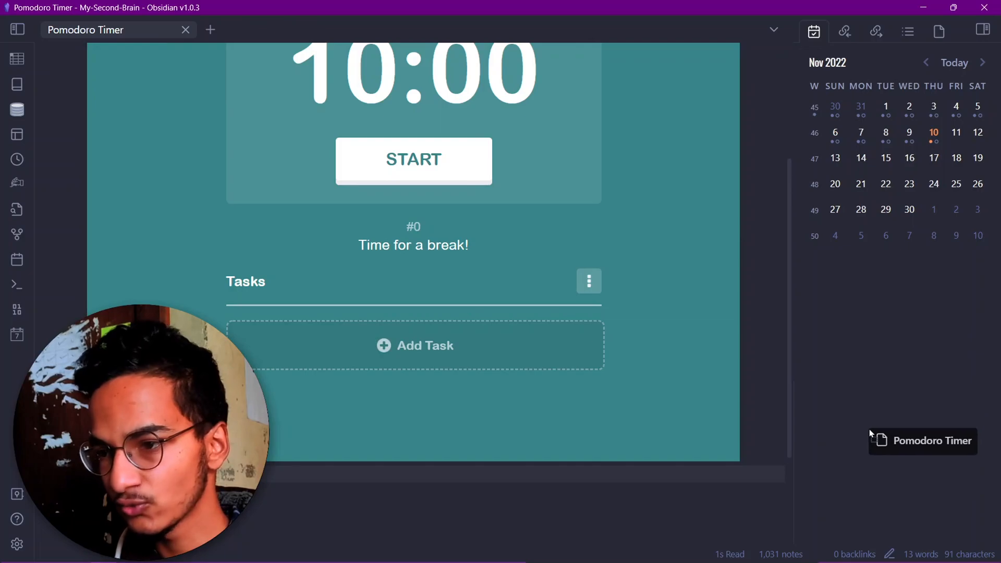
- Move the timer note into the lower right sidebar and change the iframe height to 100%
left_click(186, 29)
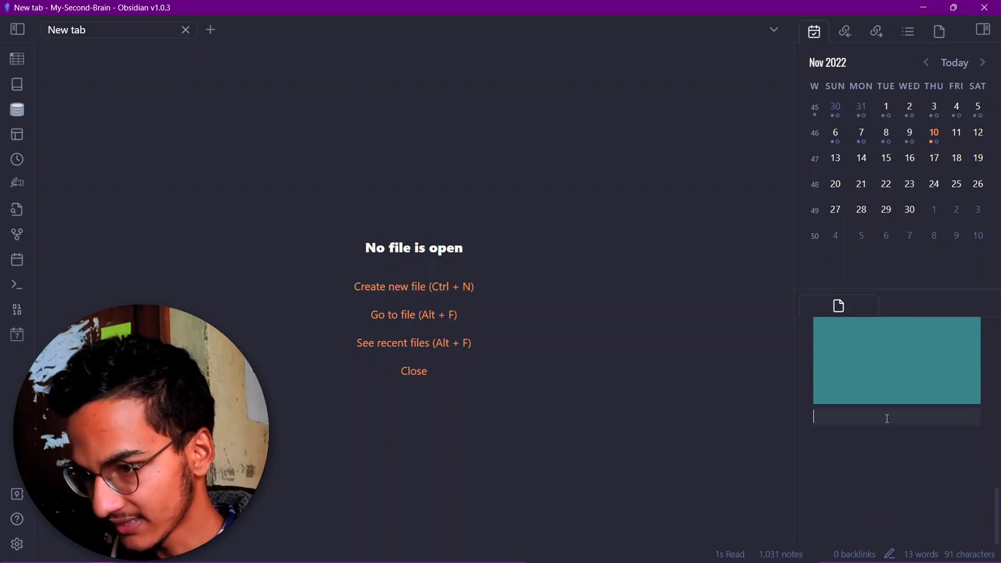
type("<iframe width=\"100%\" height=\"760\" src=\"https://pomofocus.io/app\" frameborder=\"0\"></iframe>")
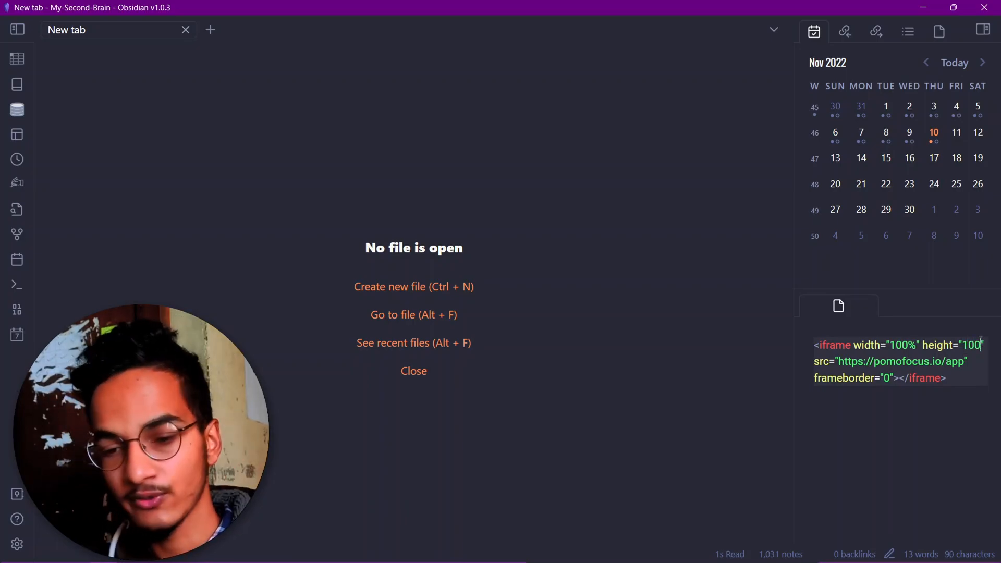
type("%")
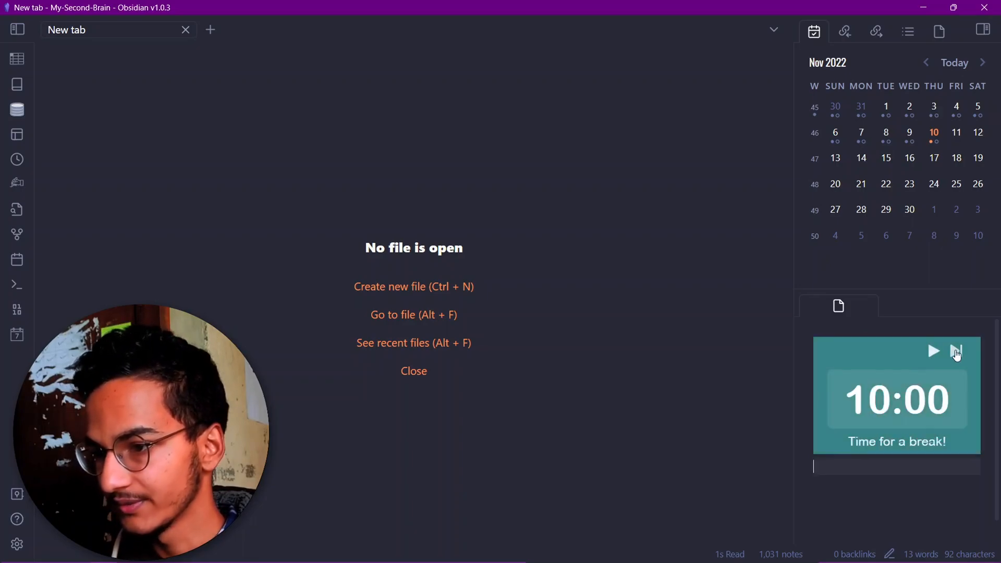
- In the sidebar timer, skip the break, play and pause the focus round, skip it, then pin the tab
left_click(956, 352)
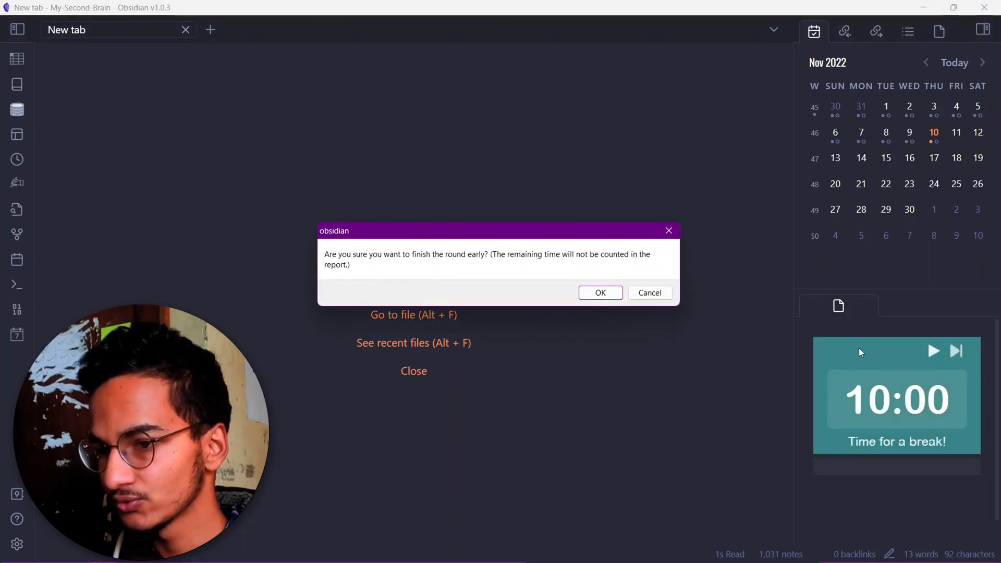
left_click(599, 292)
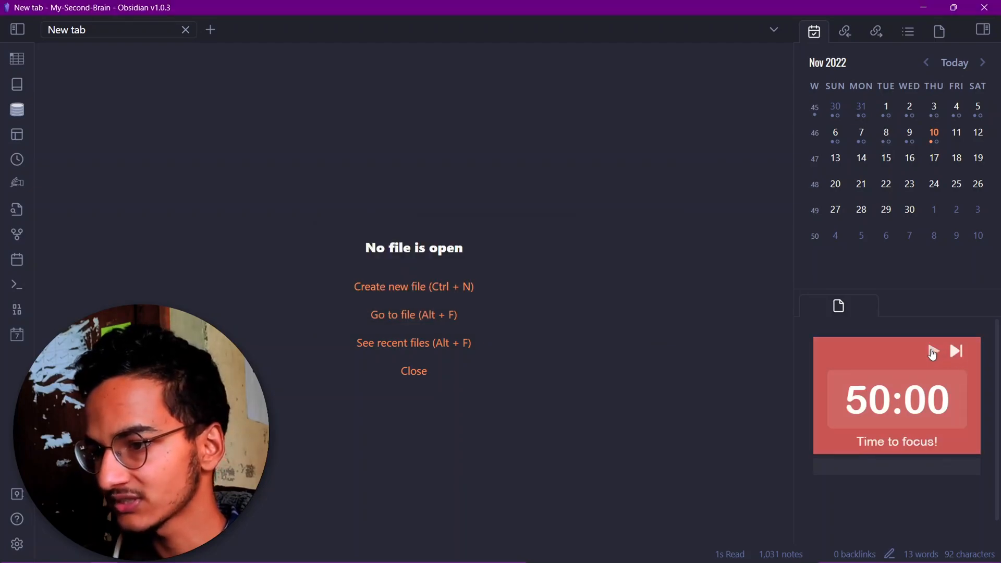
left_click(932, 352)
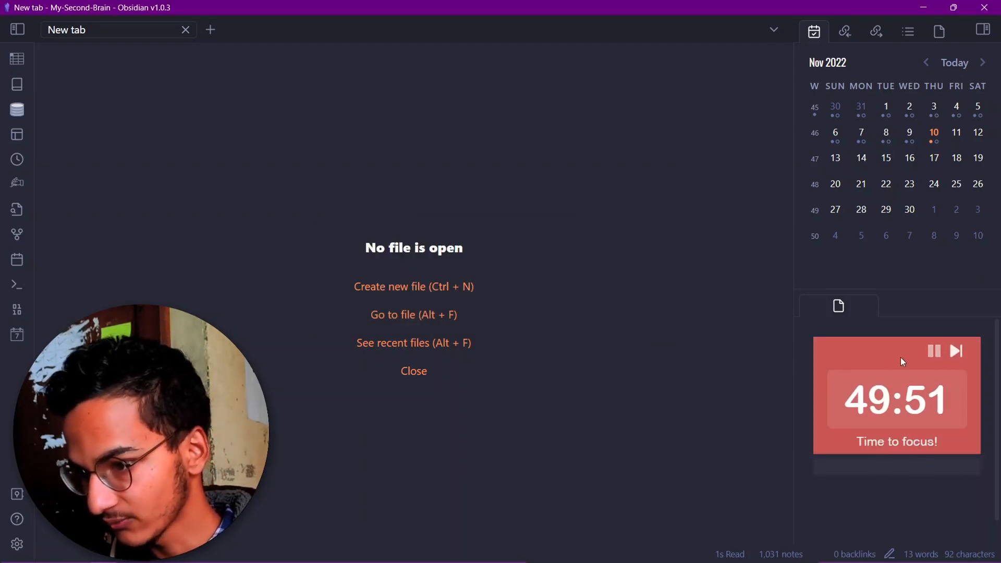
left_click(933, 350)
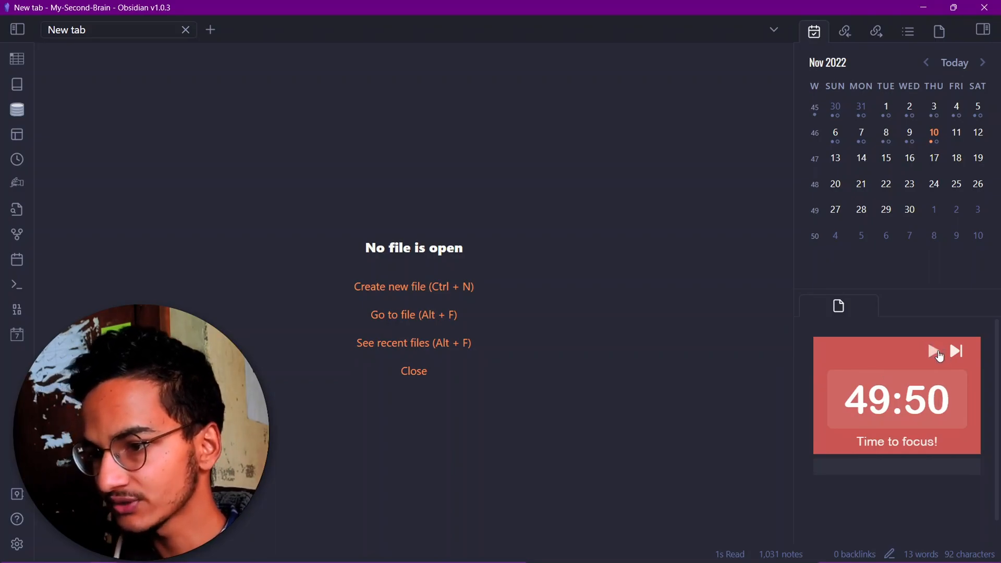
left_click(956, 351)
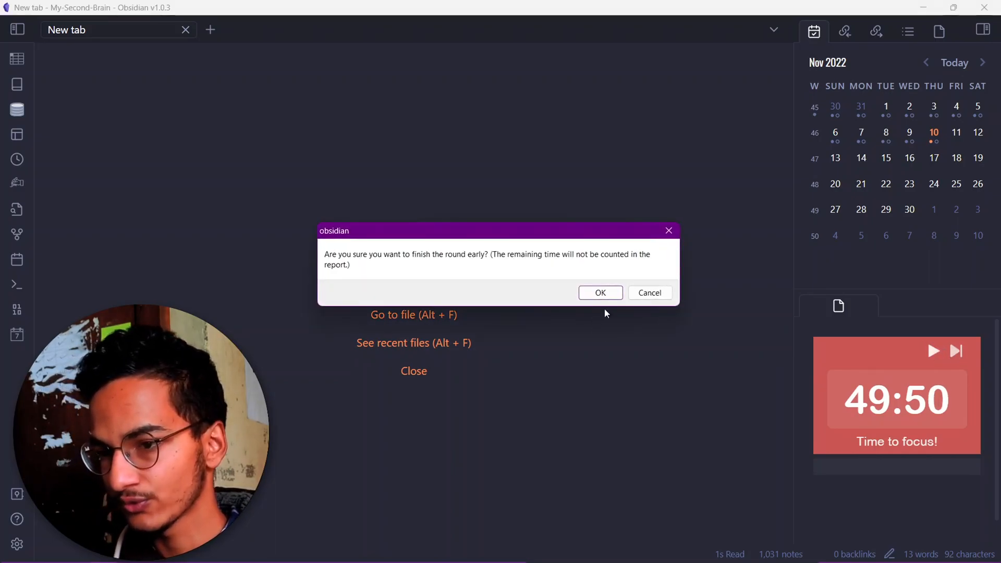
left_click(599, 292)
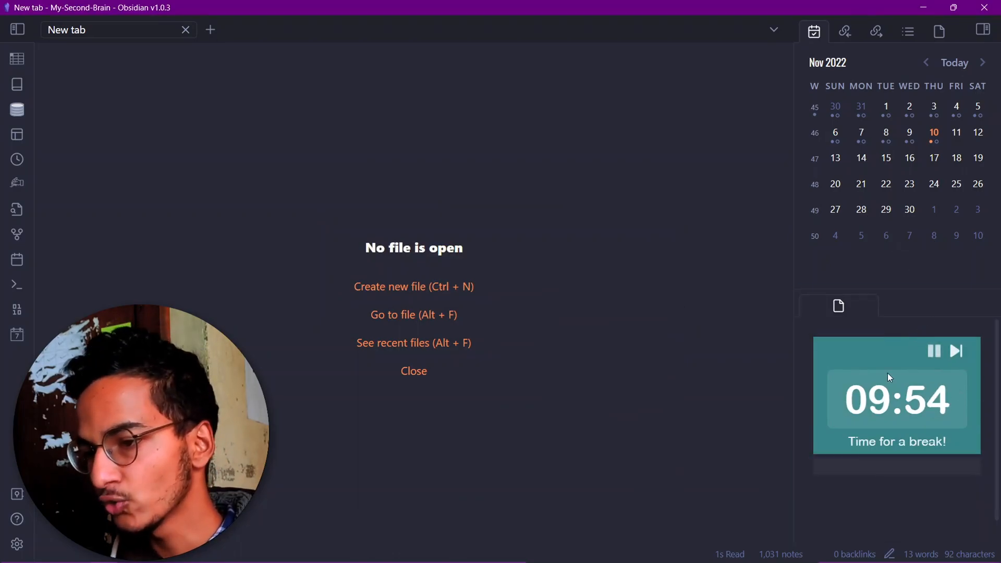
mouse_move(838, 306)
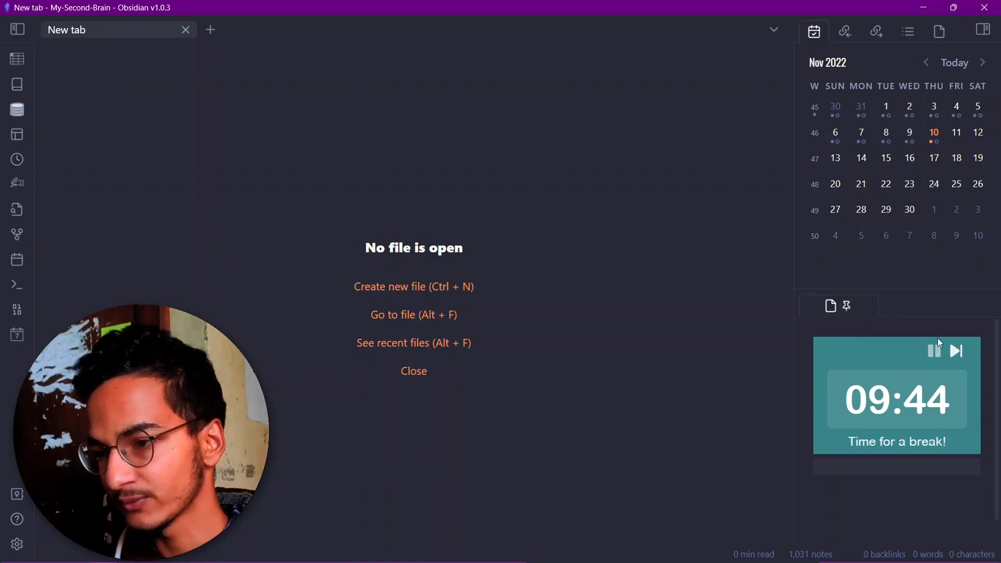
- Skip the running break to a fresh 50:00 focus round and expand the Time to focus! notification's menu
left_click(934, 351)
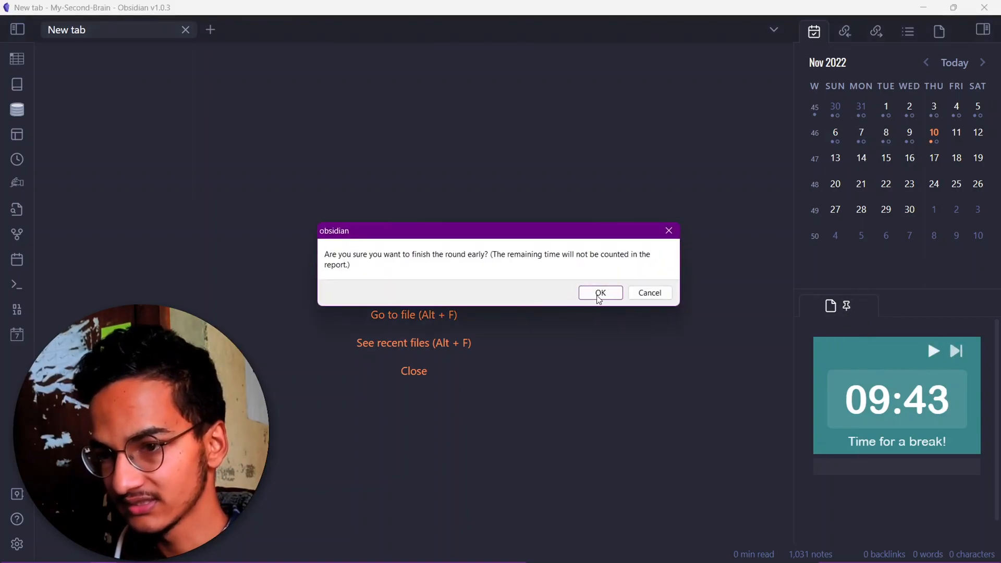
left_click(598, 291)
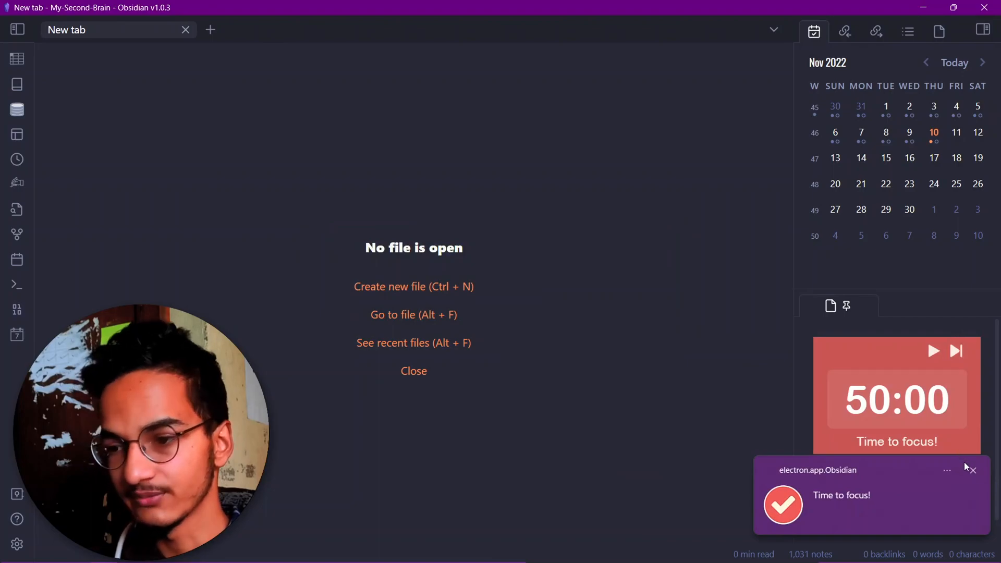
left_click(948, 471)
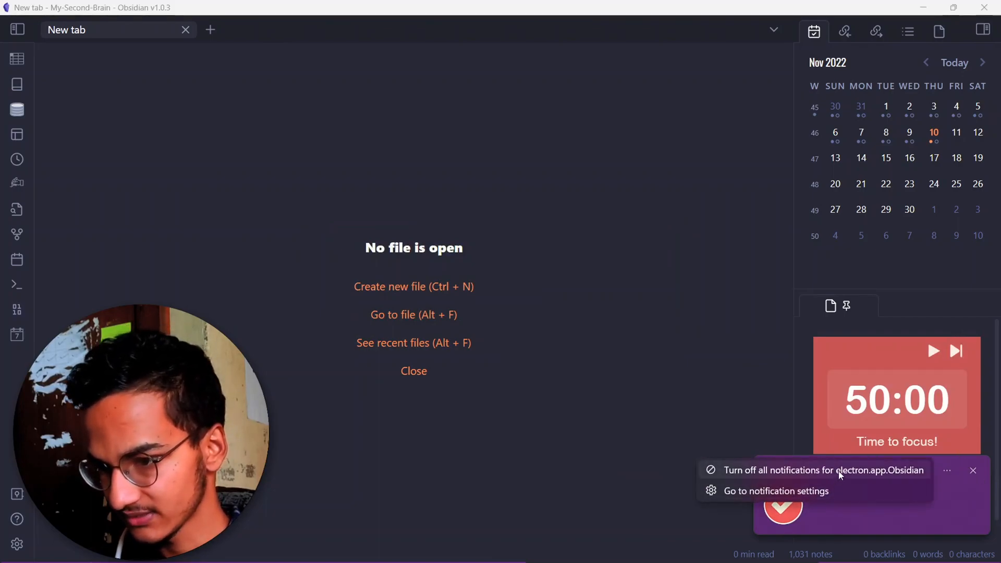